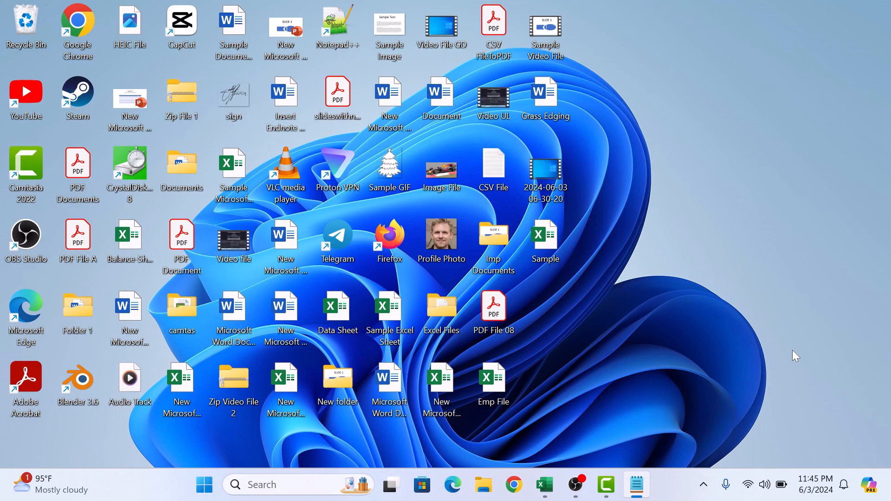
pyautogui.moveTo(661, 368)
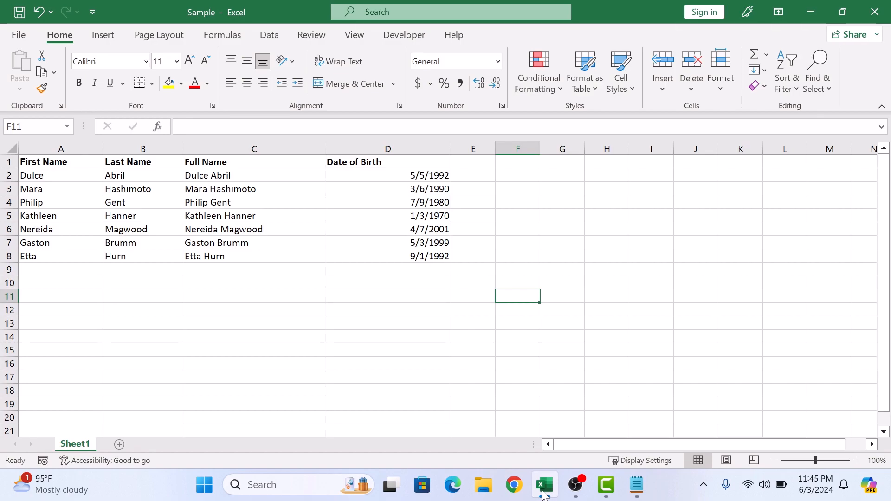
# - Apply the default Date format to the Date of Birth cells D2:D8
pyautogui.click(387, 174)
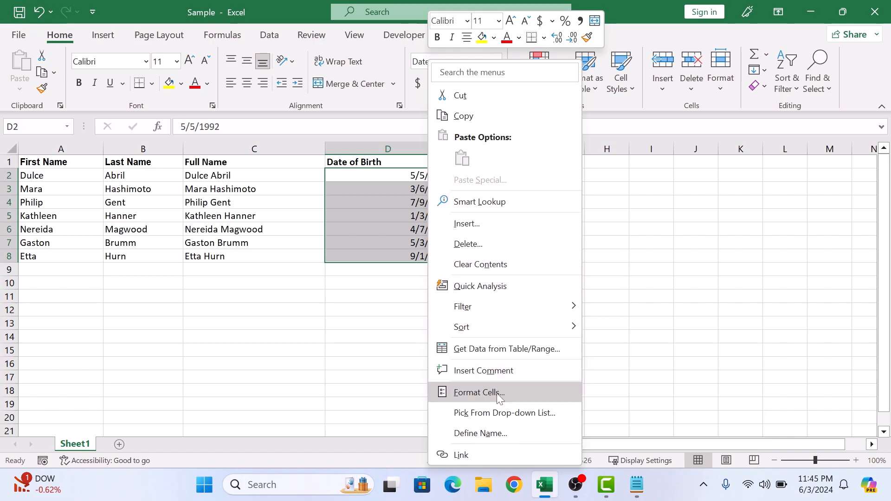
pyautogui.click(479, 392)
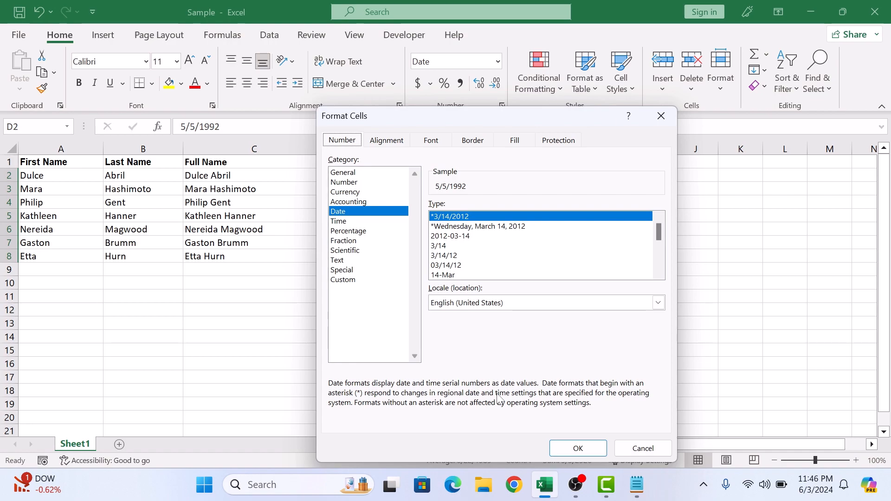
pyautogui.moveTo(390, 284)
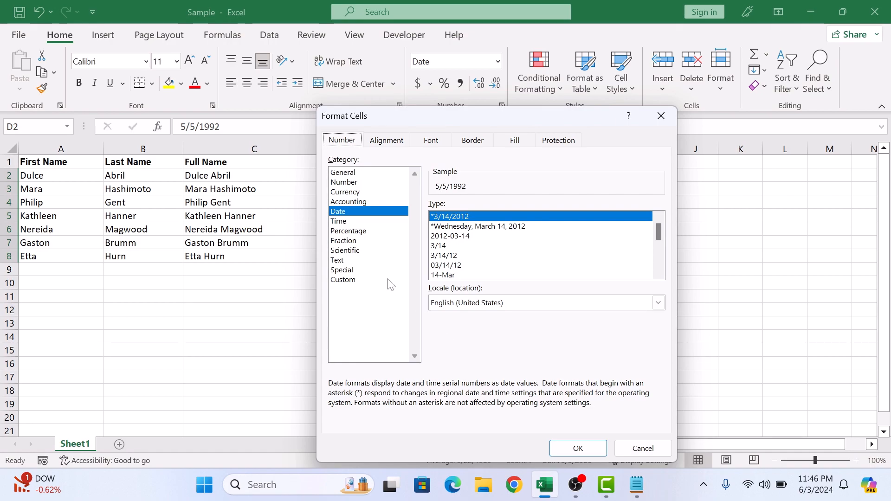
pyautogui.moveTo(562, 435)
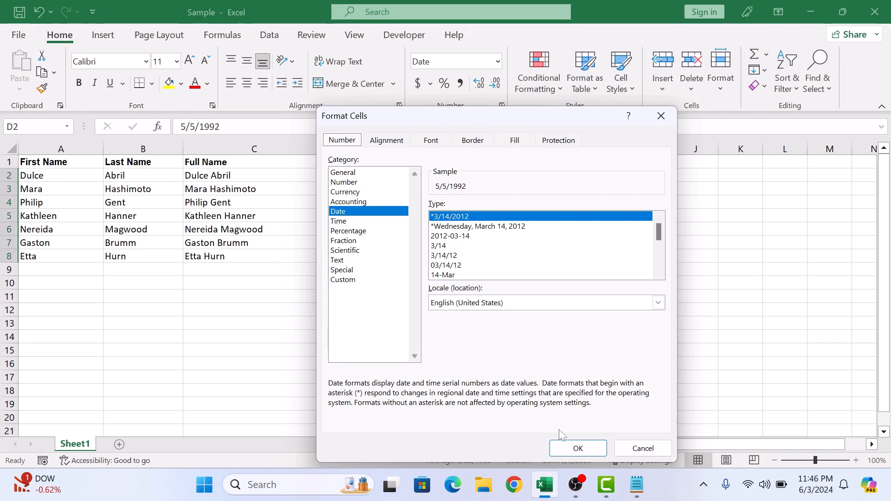
pyautogui.click(577, 448)
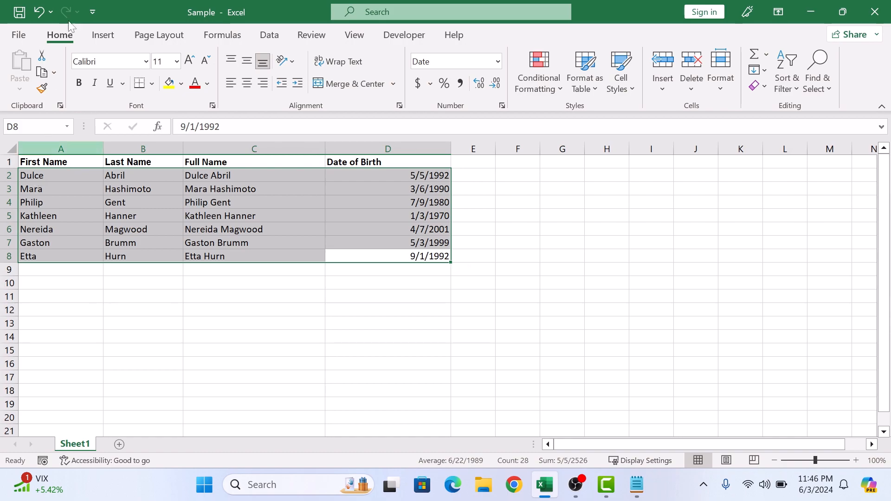
# - Show the Data tab's sort and filter tools for the selected table
pyautogui.click(269, 34)
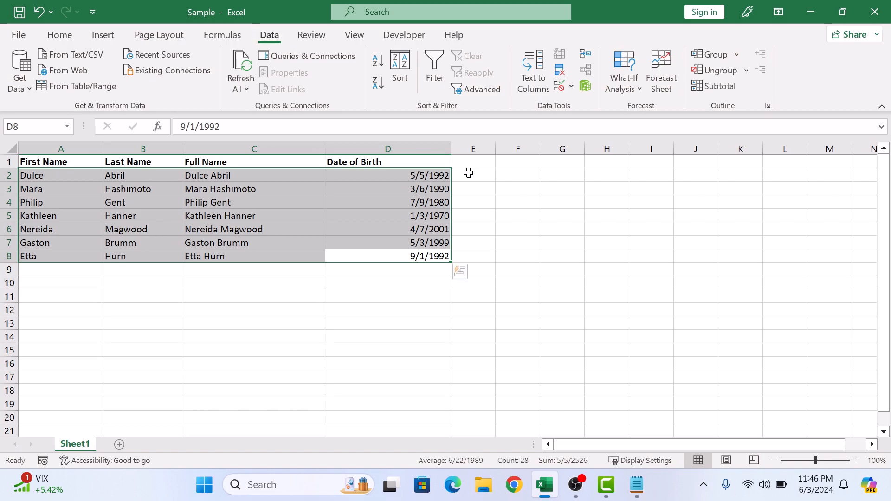
pyautogui.moveTo(400, 66)
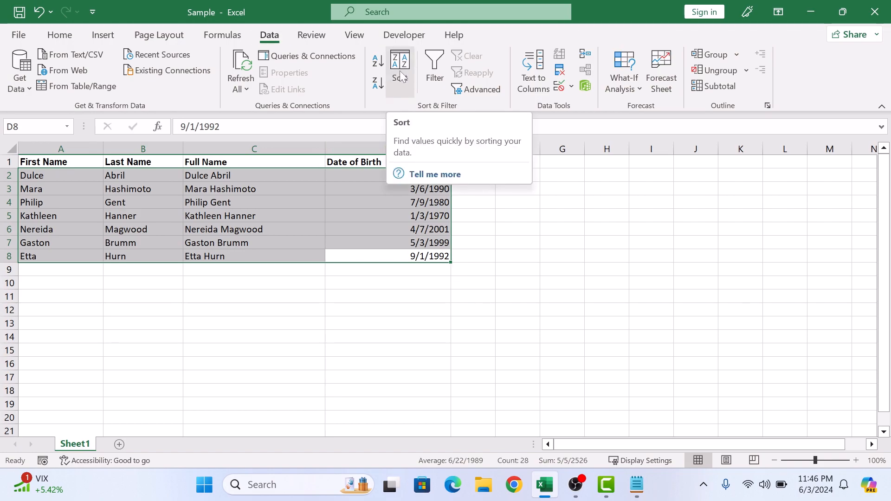
# - Configure a sort by Date of Birth on cell values, ordered Oldest to Newest
pyautogui.click(400, 67)
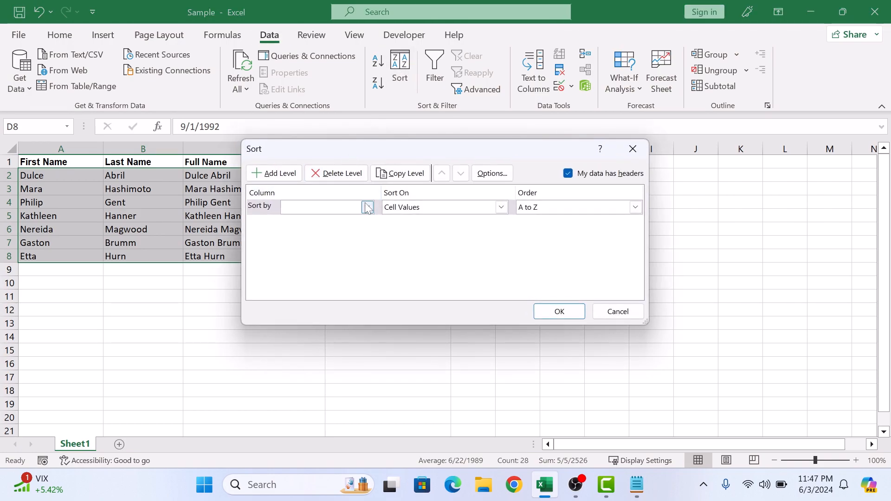
pyautogui.click(366, 207)
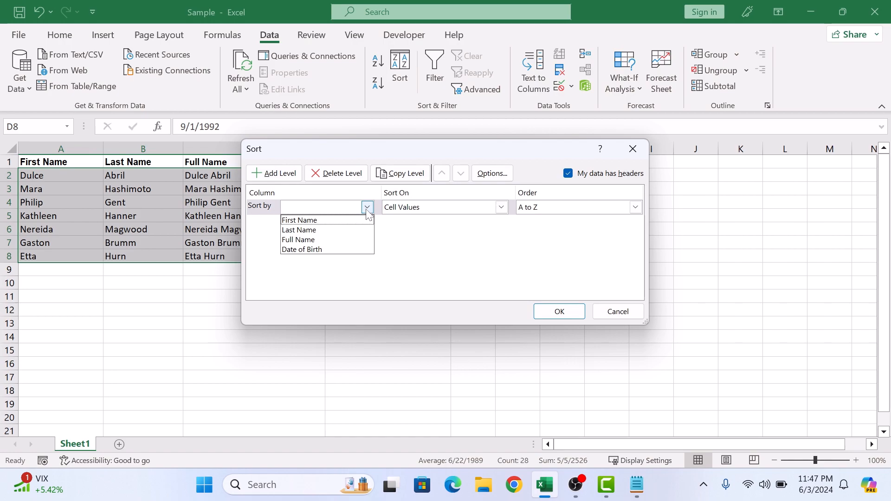
pyautogui.click(301, 249)
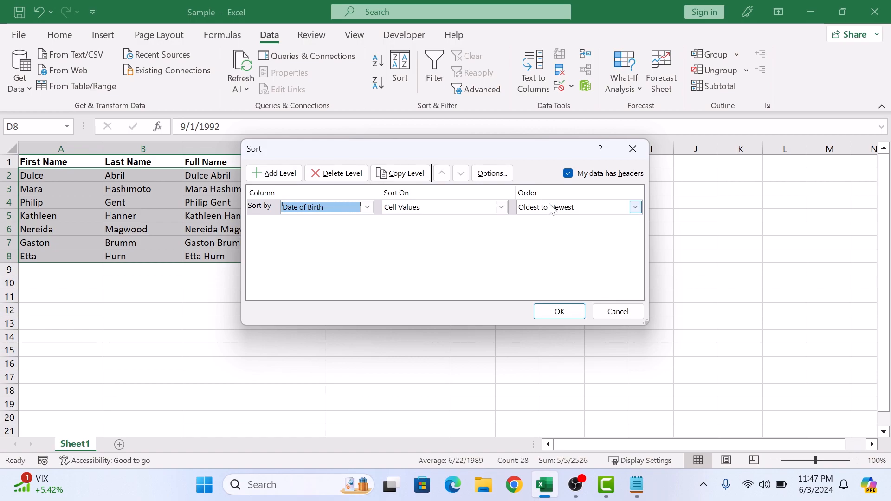
pyautogui.click(634, 207)
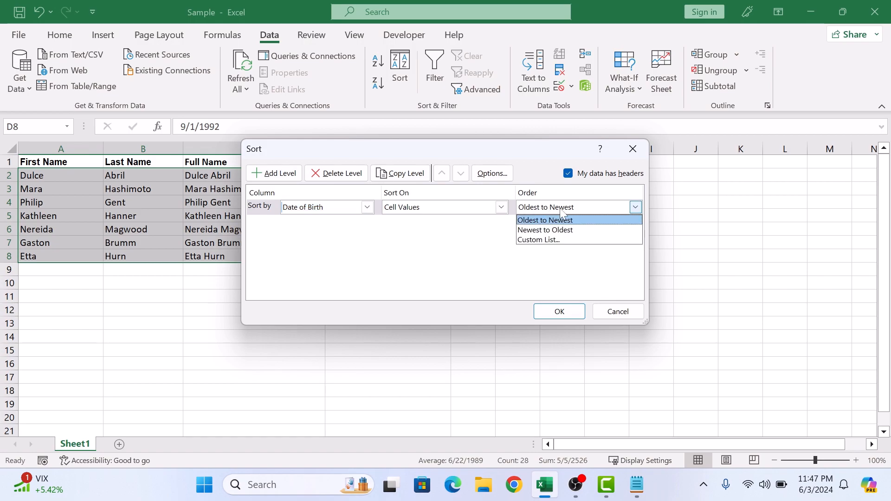
pyautogui.moveTo(562, 218)
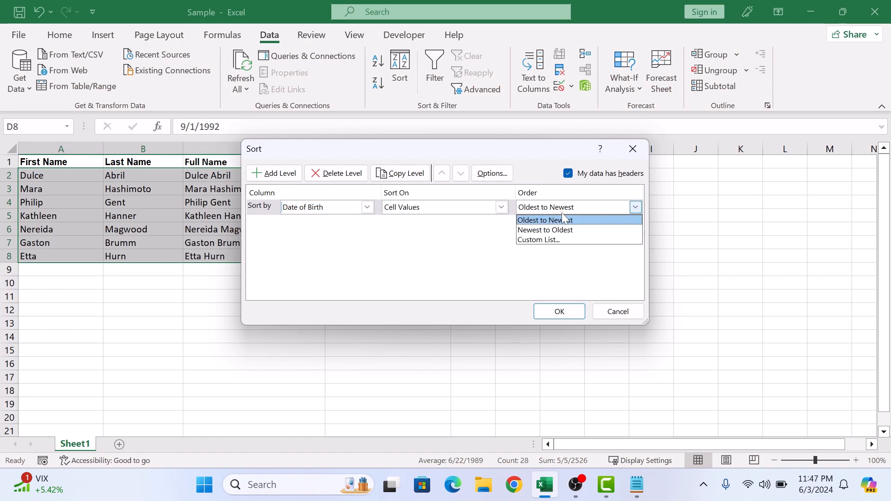
pyautogui.click(546, 220)
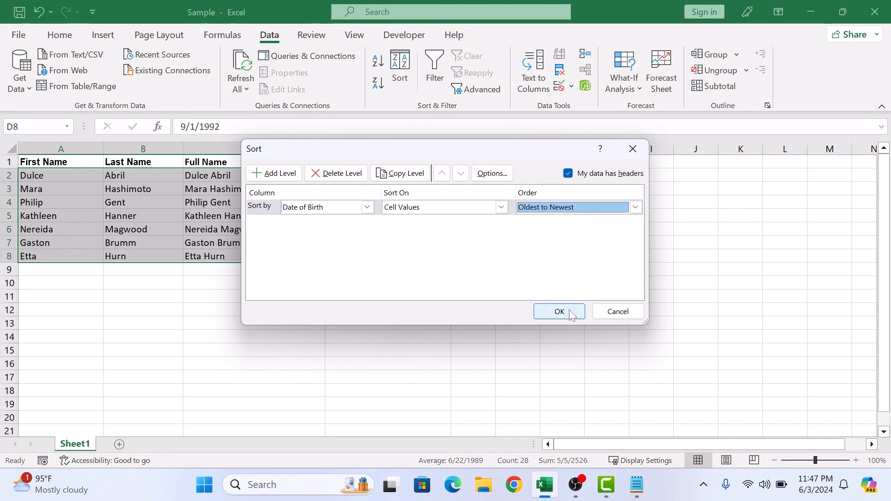
# - Apply the Date of Birth sort and deselect the sorted table
pyautogui.click(559, 311)
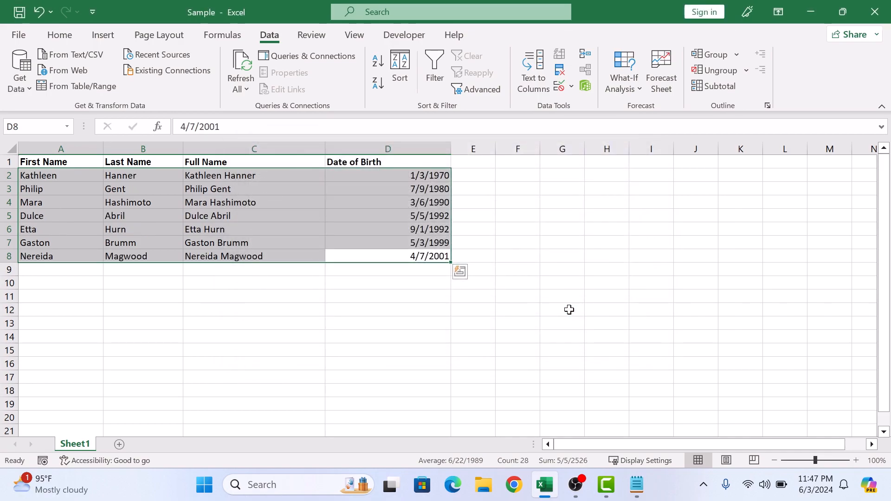
pyautogui.click(473, 175)
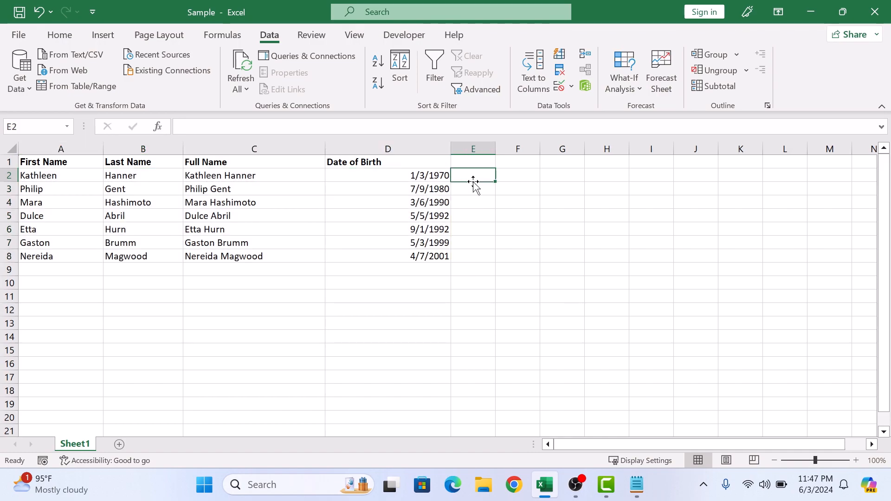